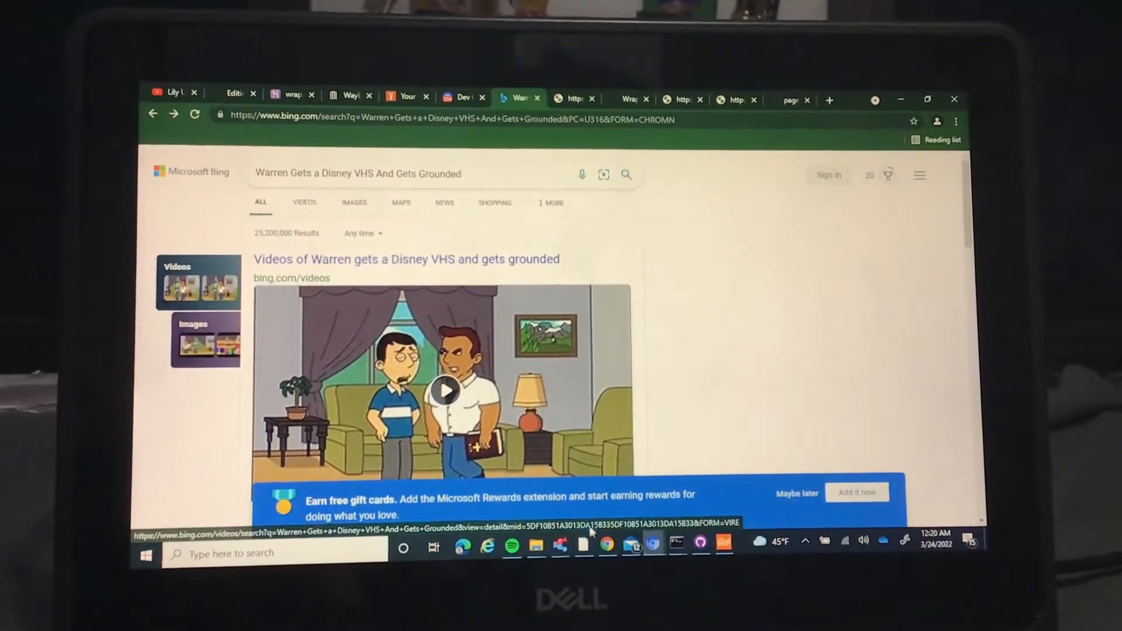
- With the bar scene open, show the Stick Figure theme's background scenes
{"action": "right_click", "coordinate": [582, 547]}
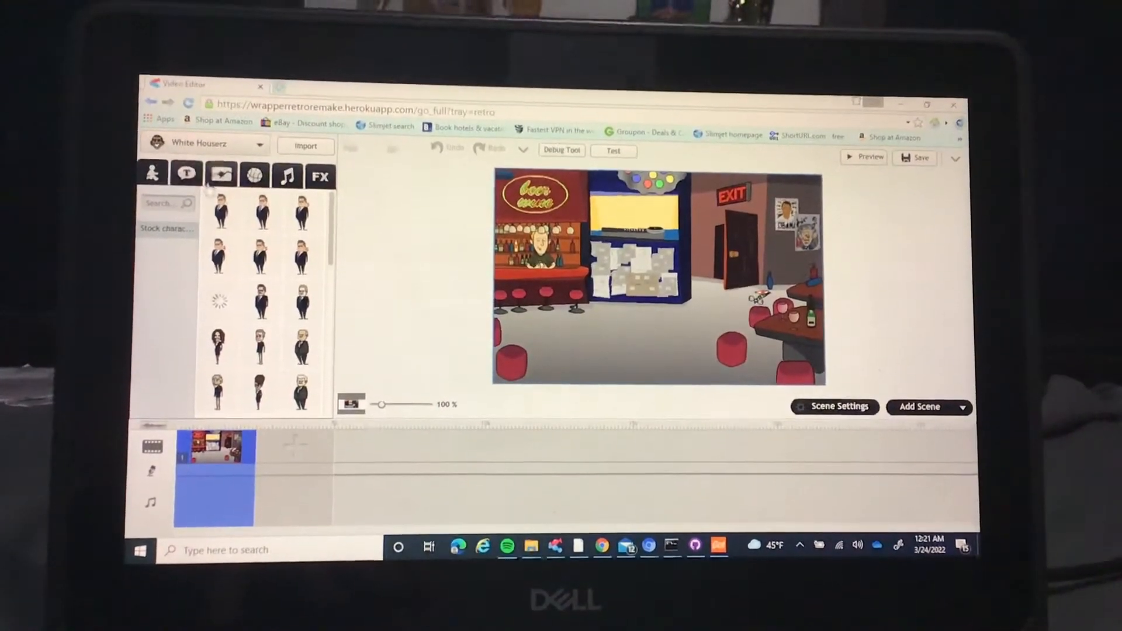
{"action": "left_click", "coordinate": [224, 175]}
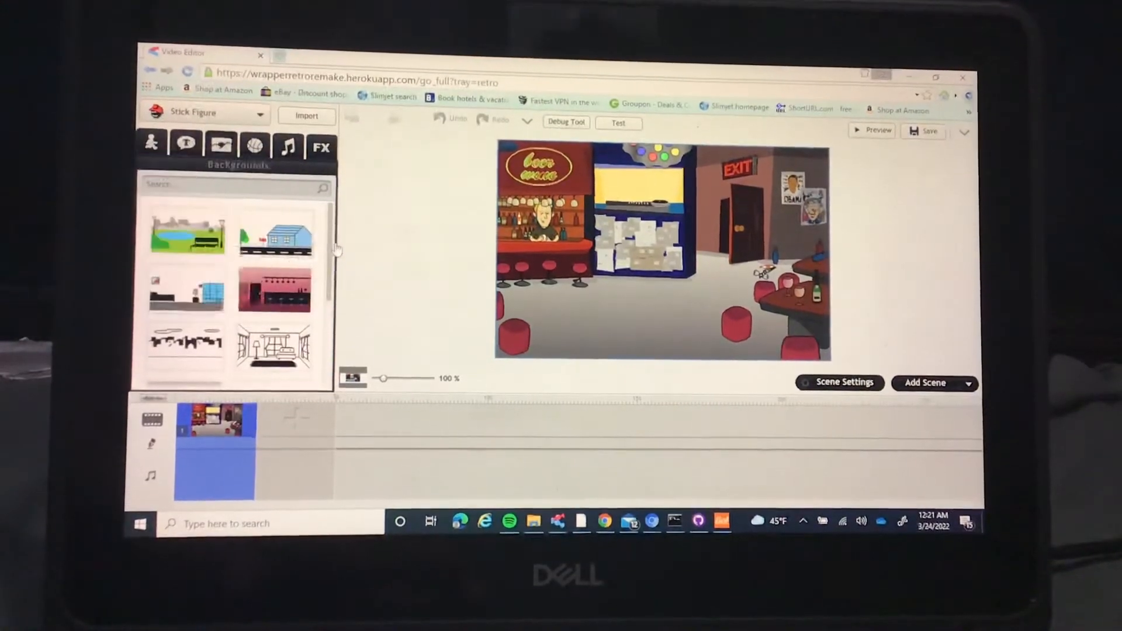
- Show the music tracks and switch the asset theme to Cartoon Classics
{"action": "left_click", "coordinate": [287, 146]}
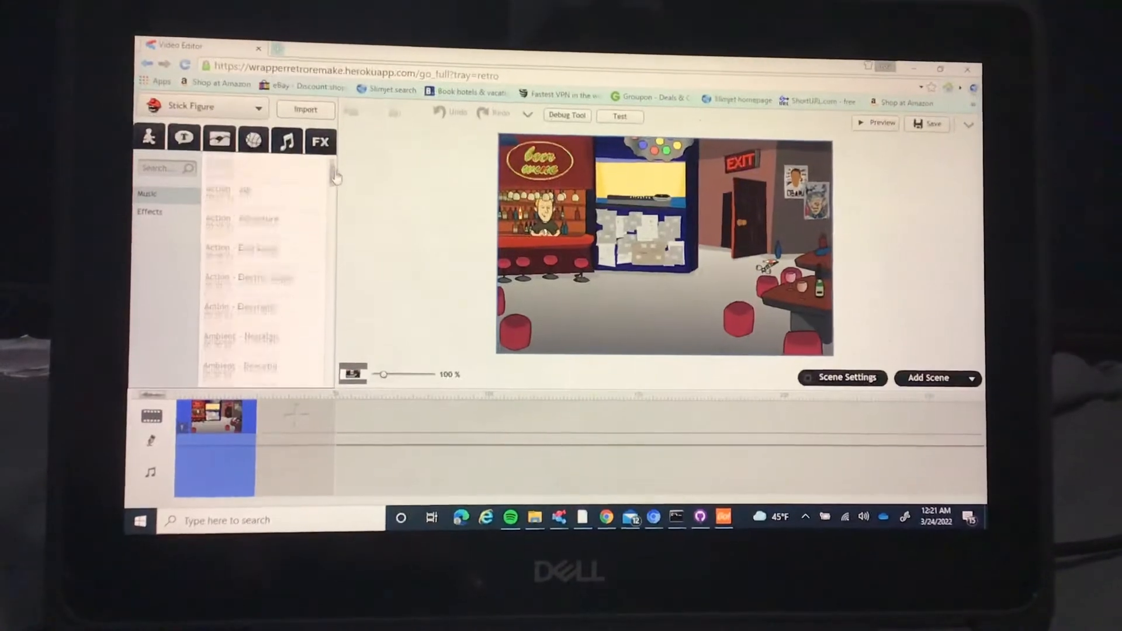
{"action": "scroll", "scroll_direction": "down", "scroll_amount": 3}
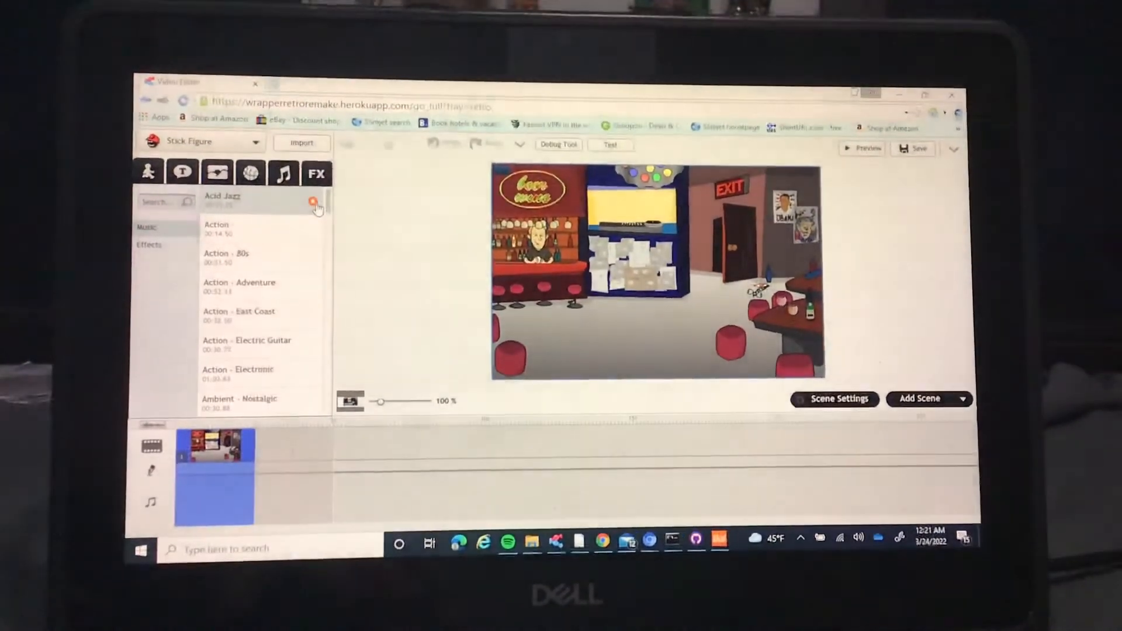
{"action": "left_click", "coordinate": [148, 163]}
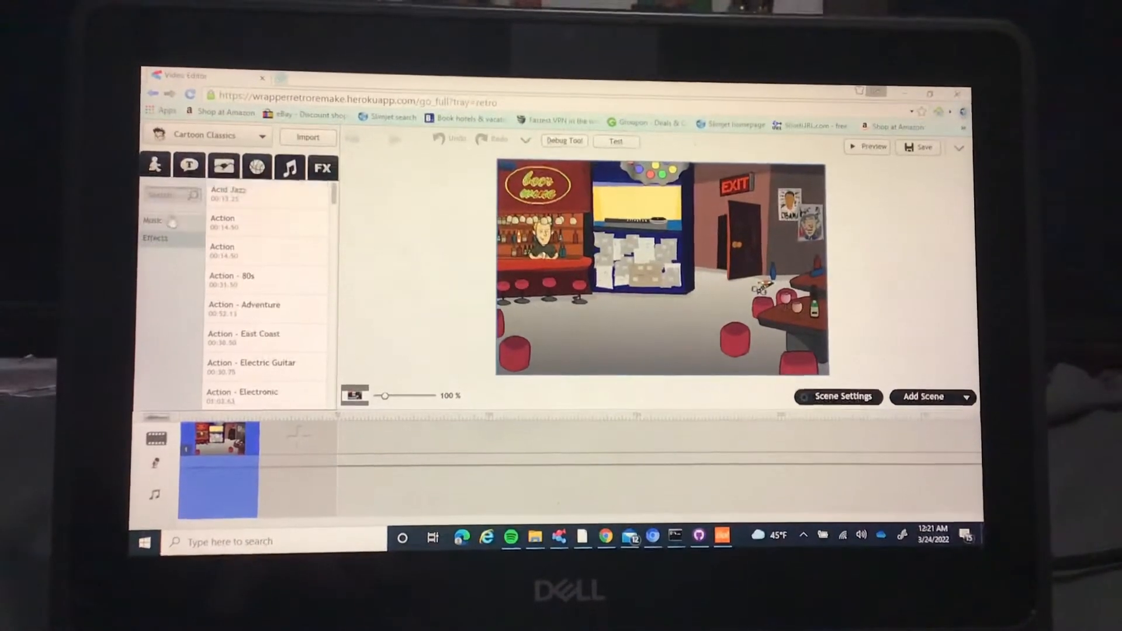
- Browse Cartoon Classics backgrounds, characters, effects and props, then show the theme list
{"action": "left_click", "coordinate": [222, 168]}
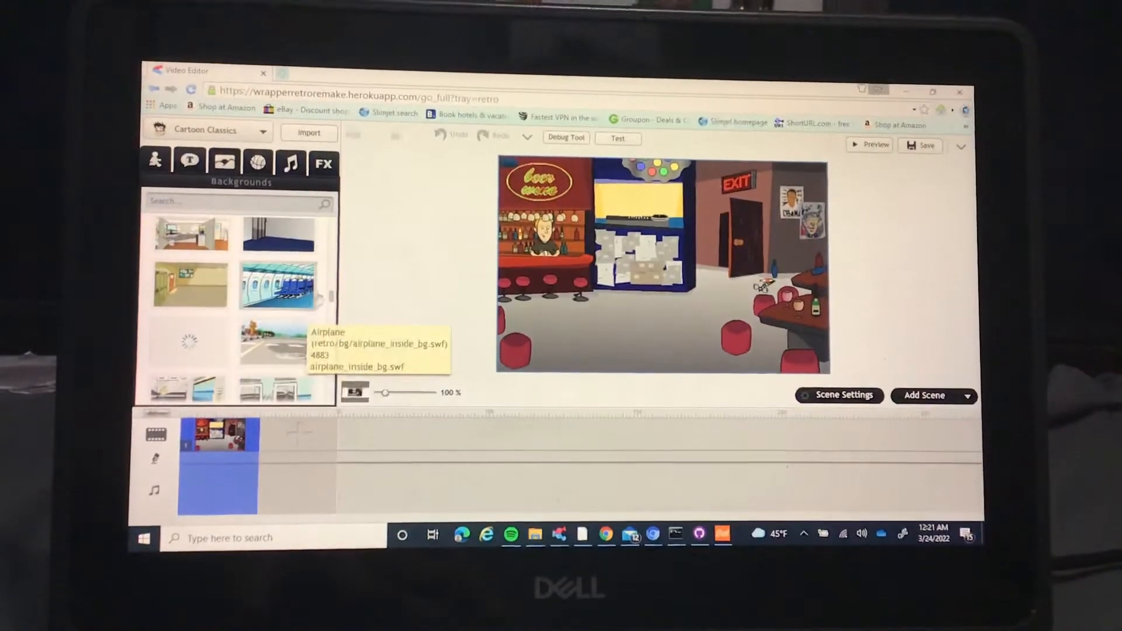
{"action": "scroll", "scroll_direction": "down", "scroll_amount": 3}
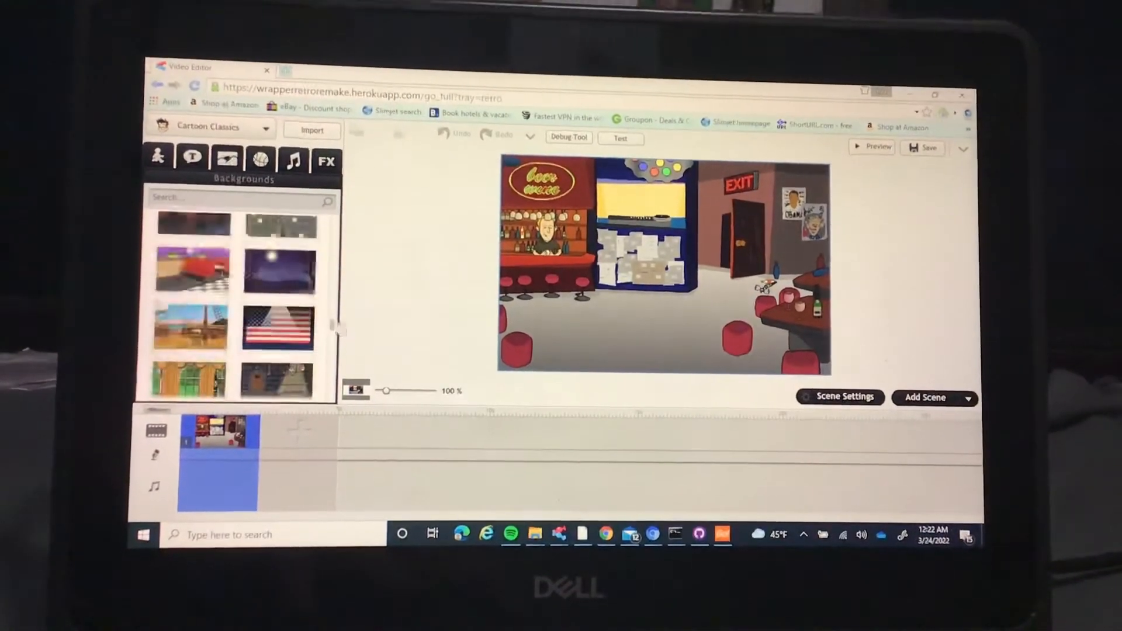
{"action": "left_click", "coordinate": [158, 159]}
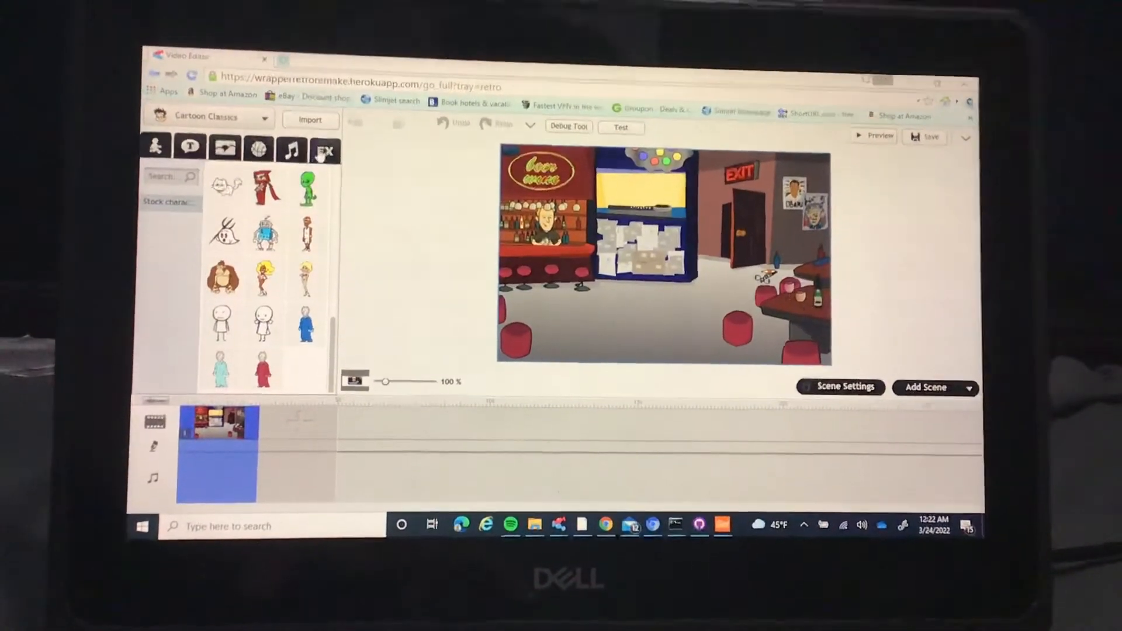
{"action": "left_click", "coordinate": [324, 151]}
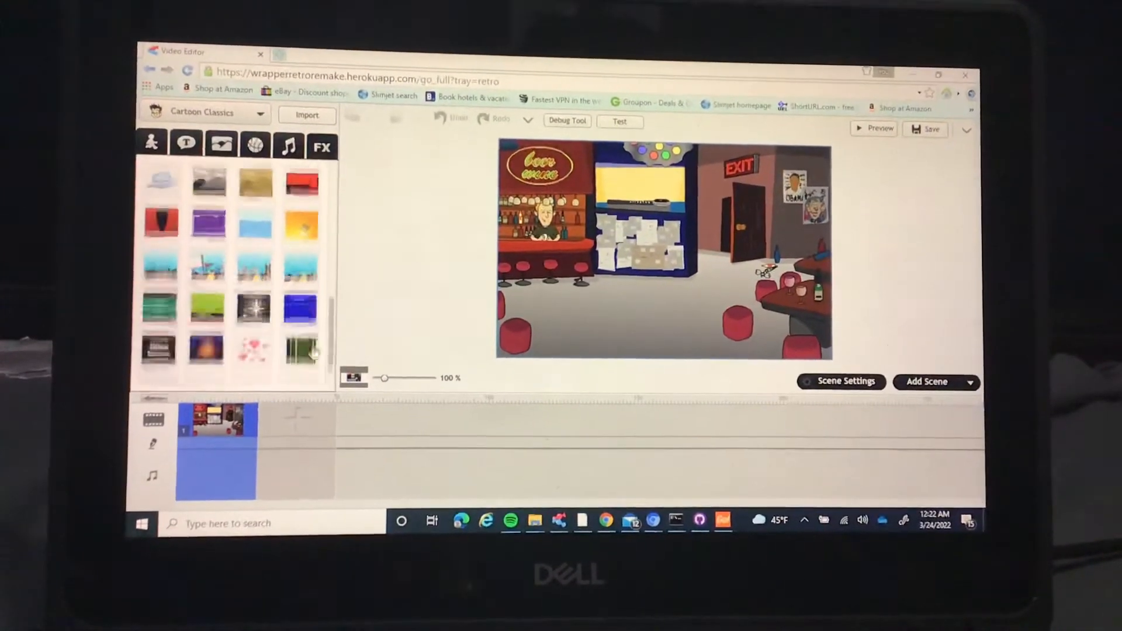
{"action": "left_click", "coordinate": [288, 146]}
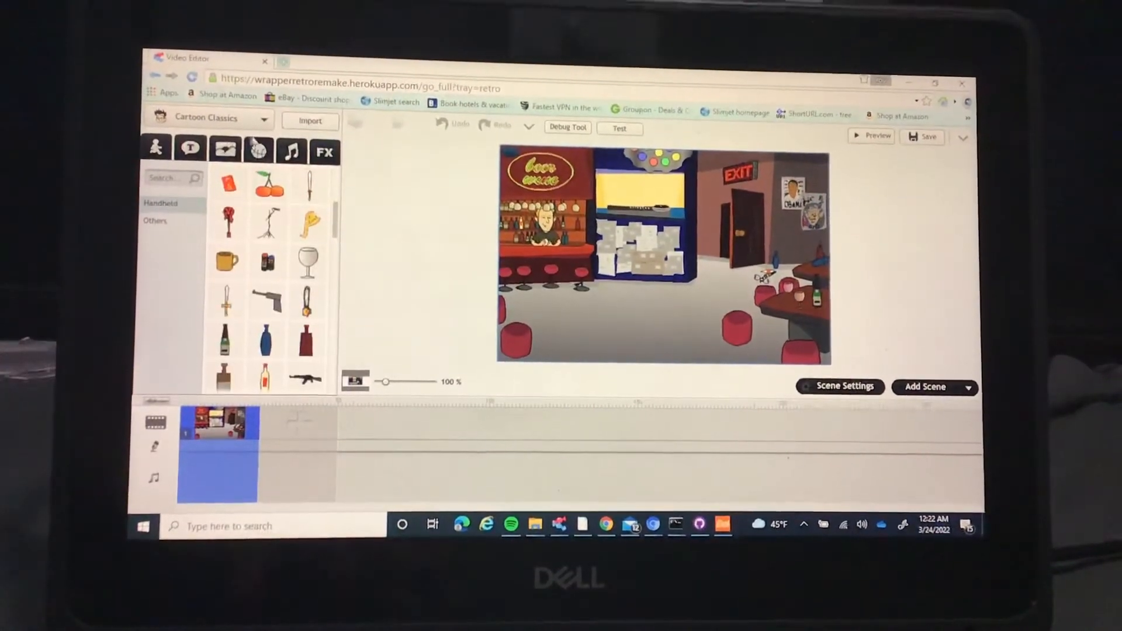
{"action": "left_click", "coordinate": [208, 119]}
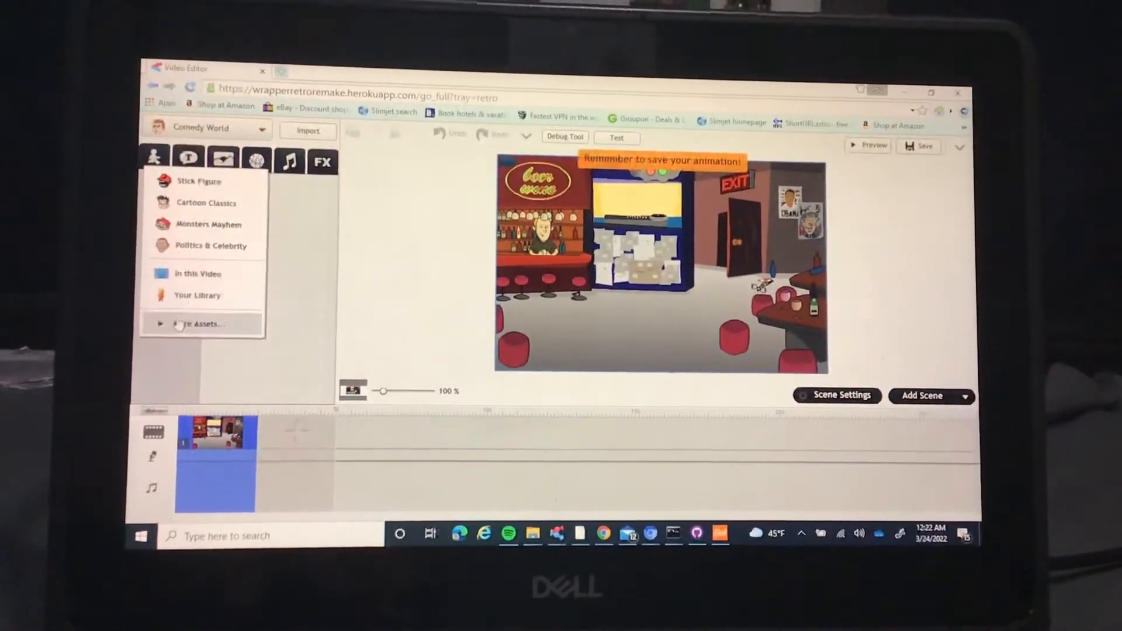
- Reveal the additional asset themes under More Assets to reach Street Fighter
{"action": "left_click", "coordinate": [202, 324]}
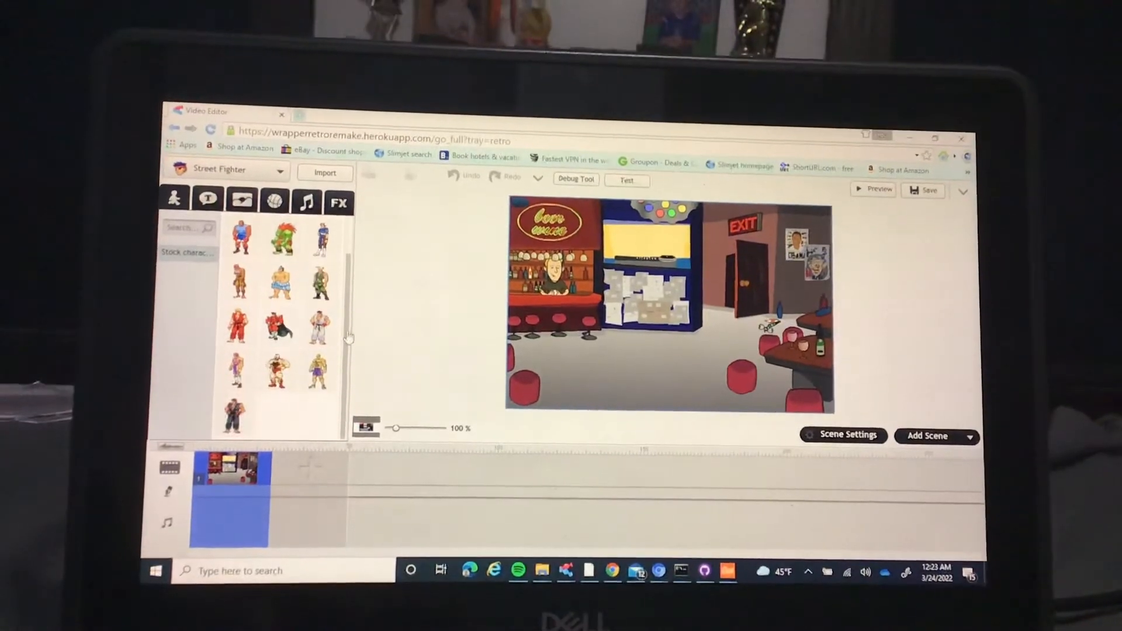
- Browse Street Fighter backgrounds and music tracks, then show the theme list
{"action": "left_click", "coordinate": [241, 201]}
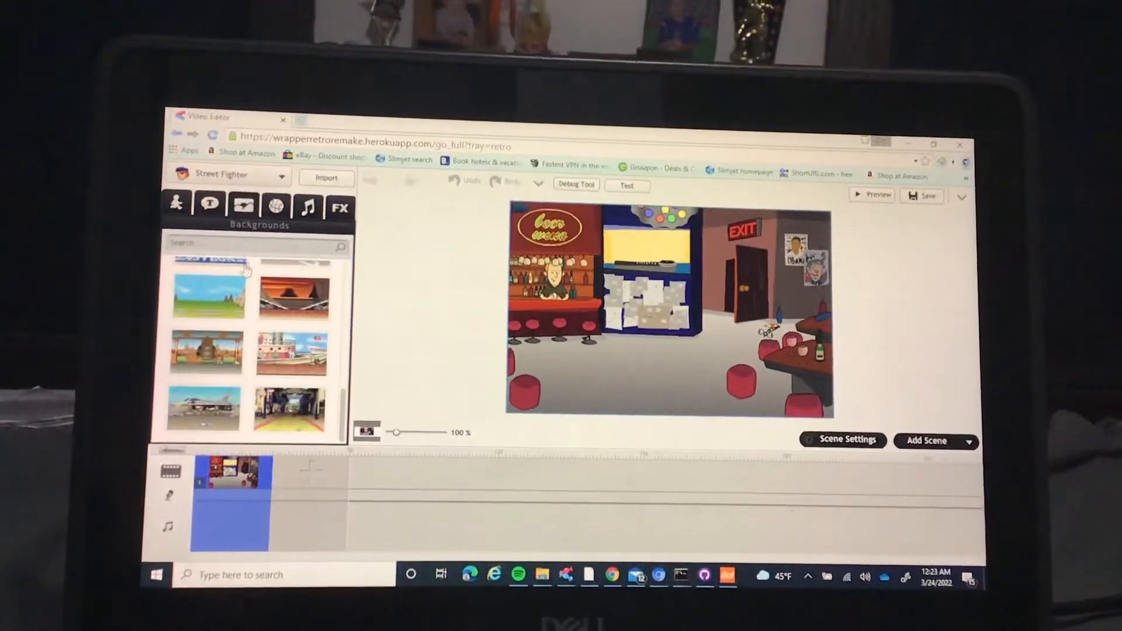
{"action": "left_click", "coordinate": [307, 207]}
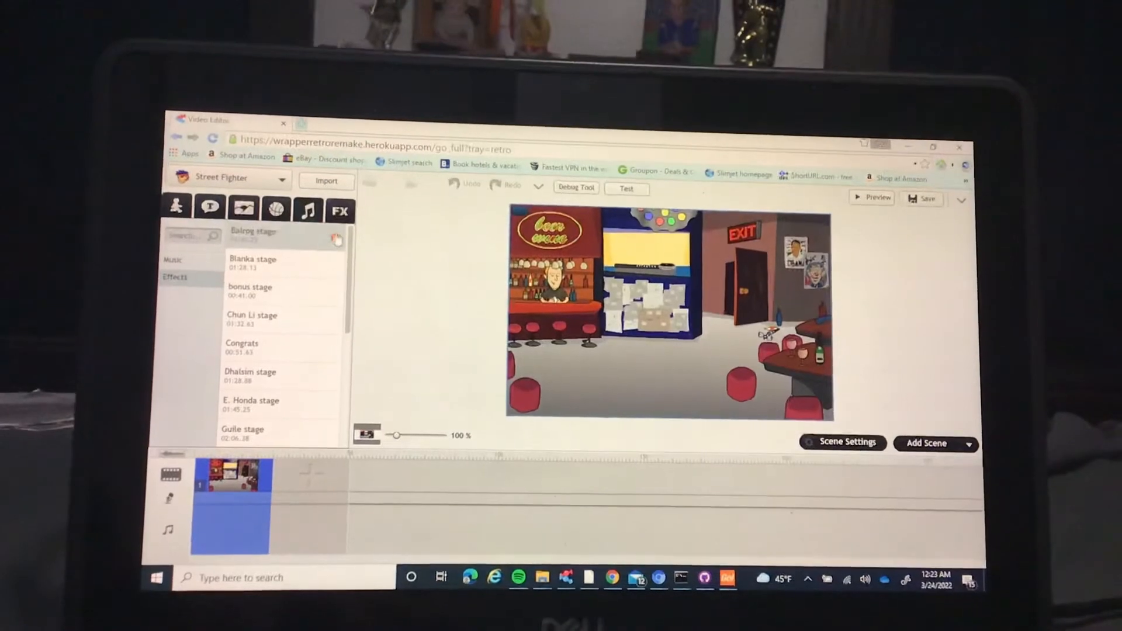
{"action": "scroll", "scroll_direction": "down", "scroll_amount": 3}
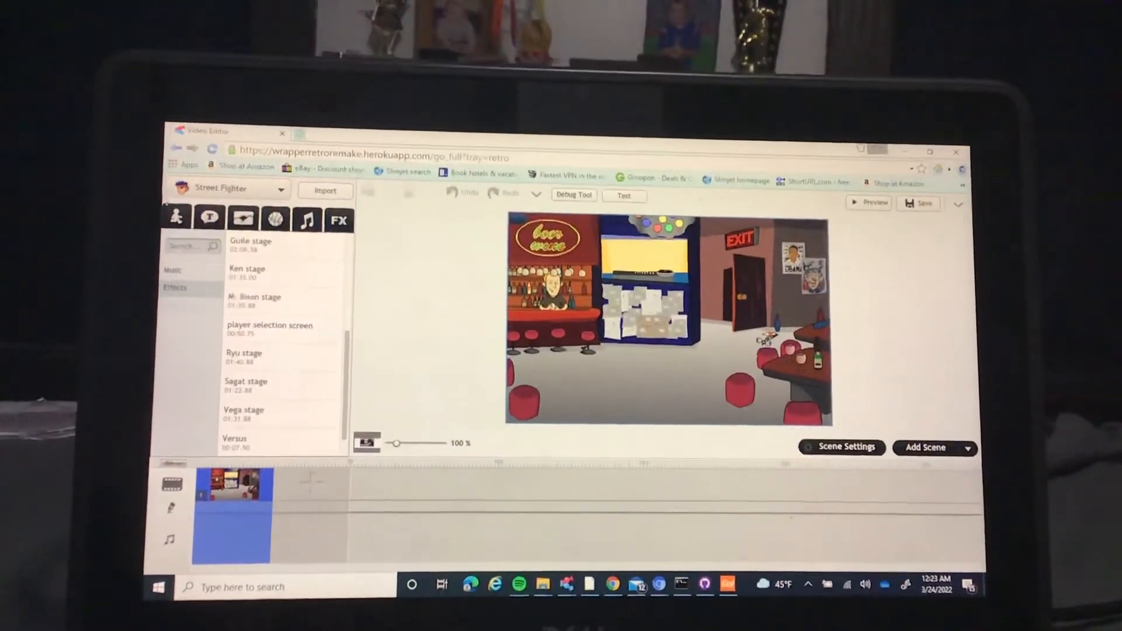
{"action": "left_click", "coordinate": [179, 213]}
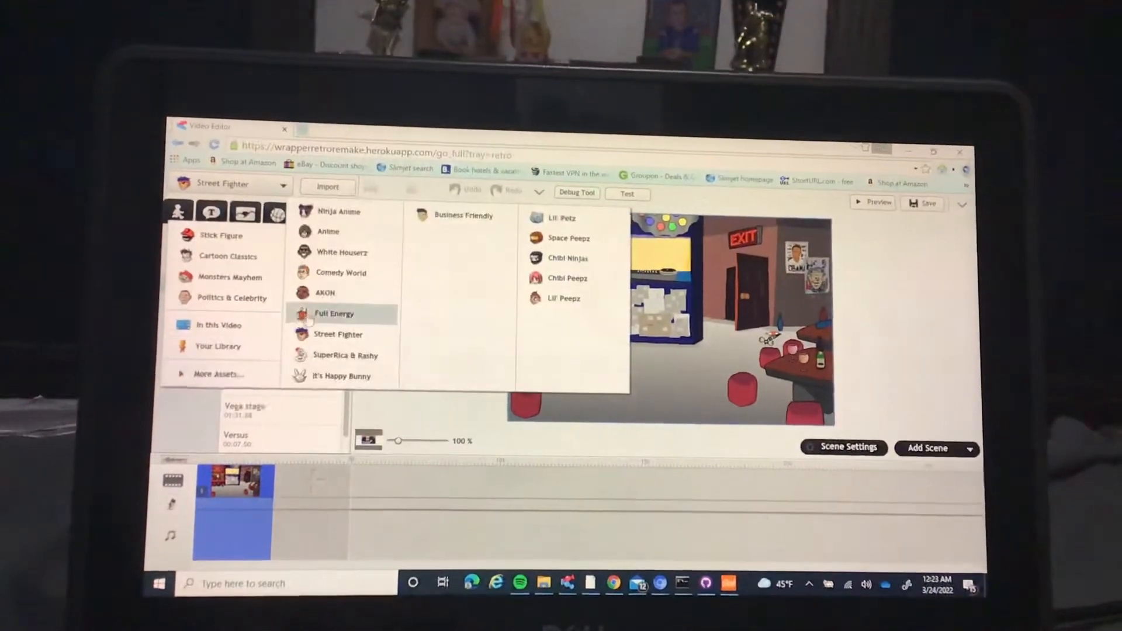
- Switch to Full Energy, browse its speech bubbles, then show the theme list
{"action": "left_click", "coordinate": [307, 206]}
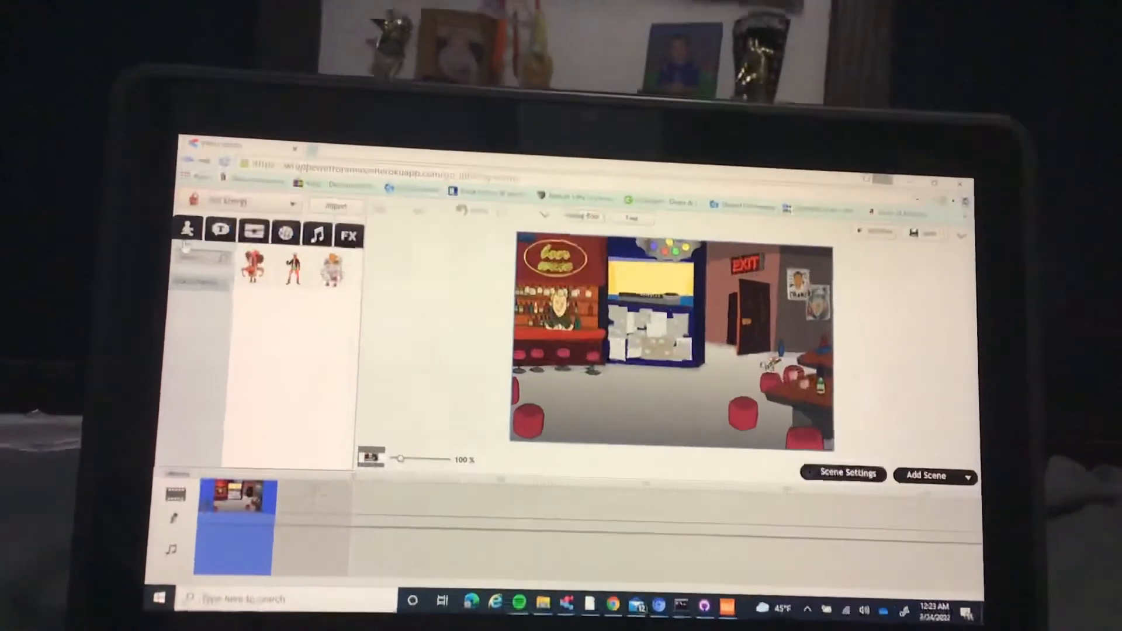
{"action": "left_click", "coordinate": [222, 231]}
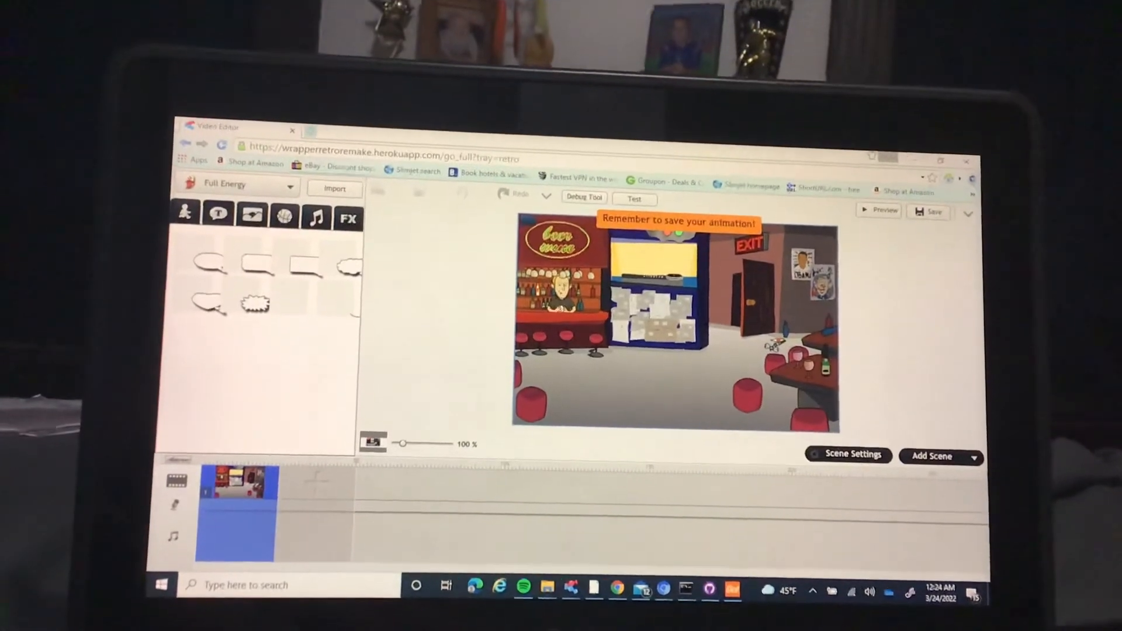
{"action": "left_click", "coordinate": [186, 214]}
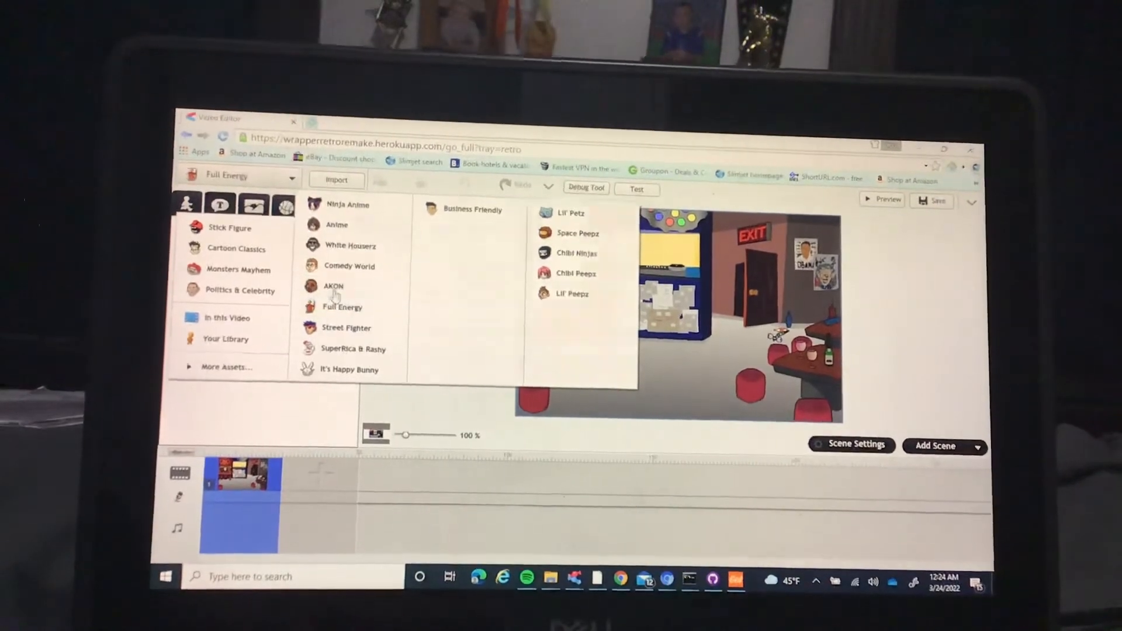
- Switch to AKON, browse its background scenes, then show the theme list
{"action": "left_click", "coordinate": [333, 285]}
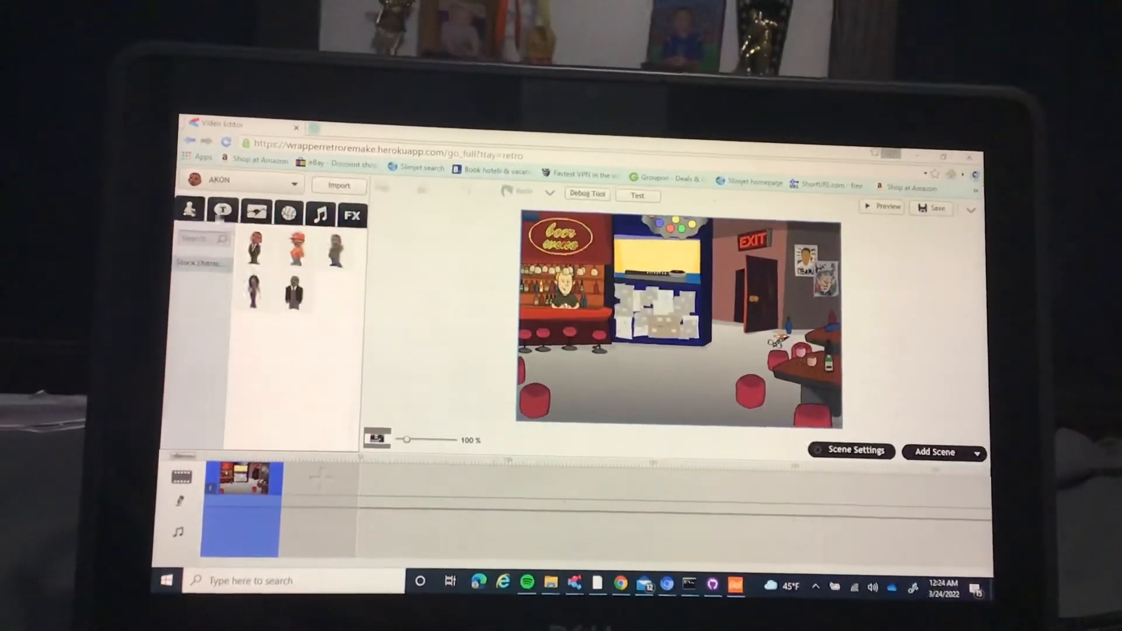
{"action": "left_click", "coordinate": [255, 215]}
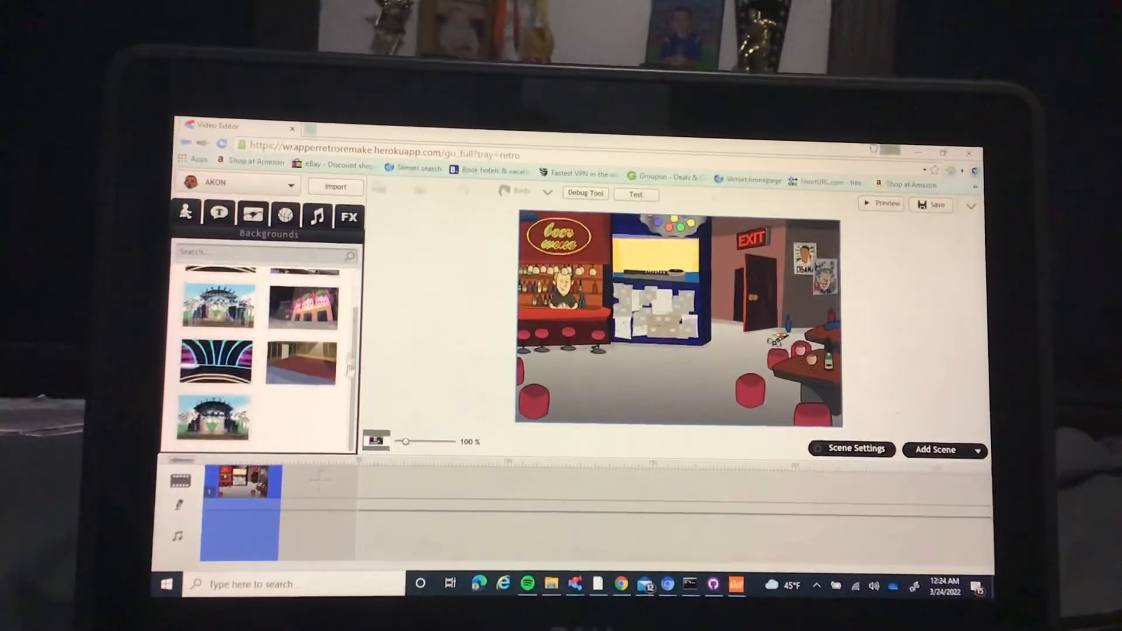
{"action": "left_click", "coordinate": [250, 214]}
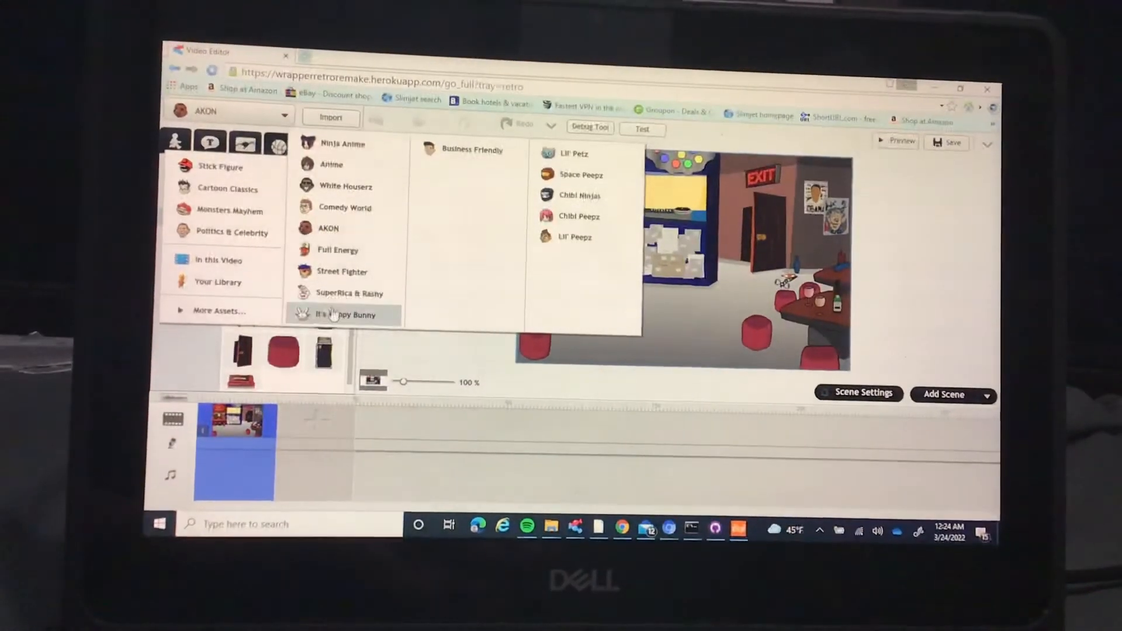
- Switch to It's Happy Bunny and browse its effects and background scenes
{"action": "left_click", "coordinate": [342, 315]}
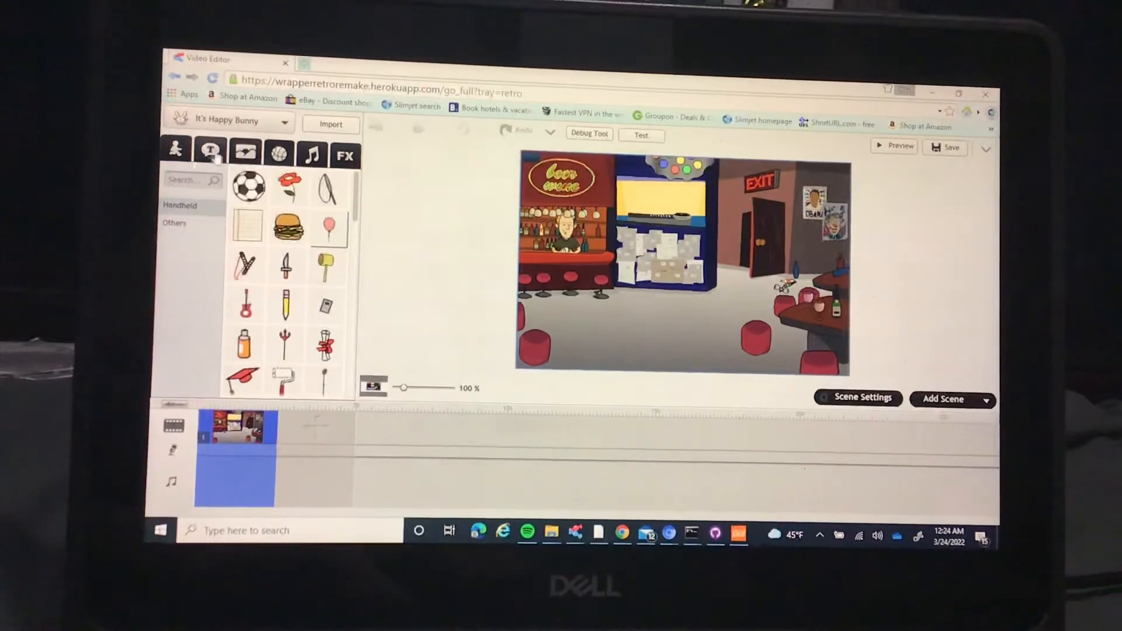
{"action": "left_click", "coordinate": [277, 152]}
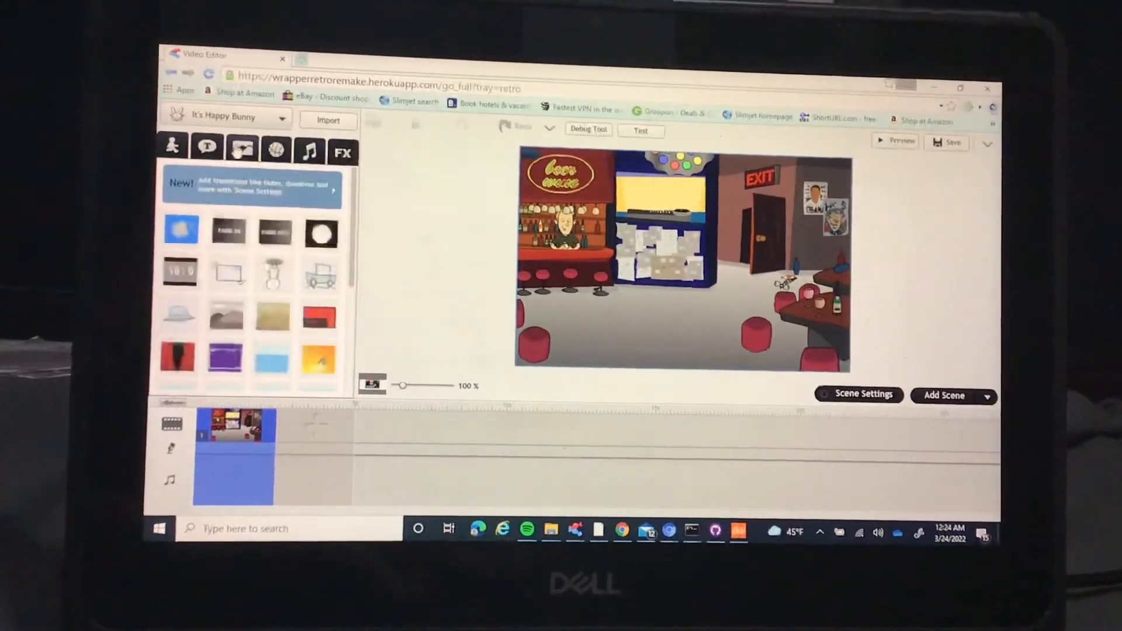
{"action": "left_click", "coordinate": [173, 151]}
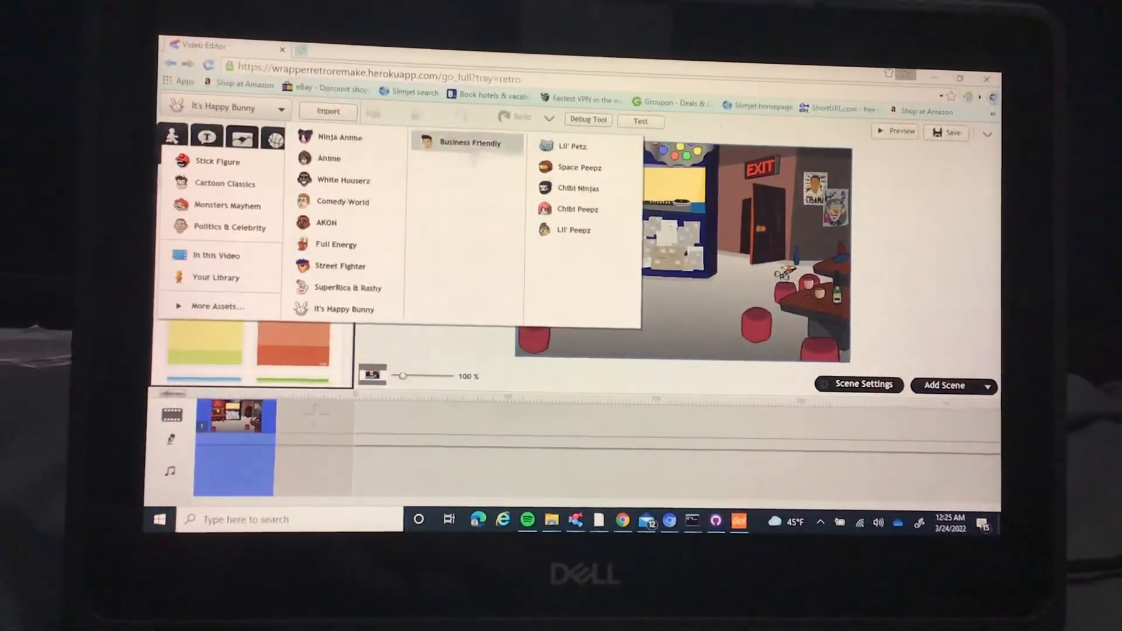
{"action": "left_click", "coordinate": [240, 137]}
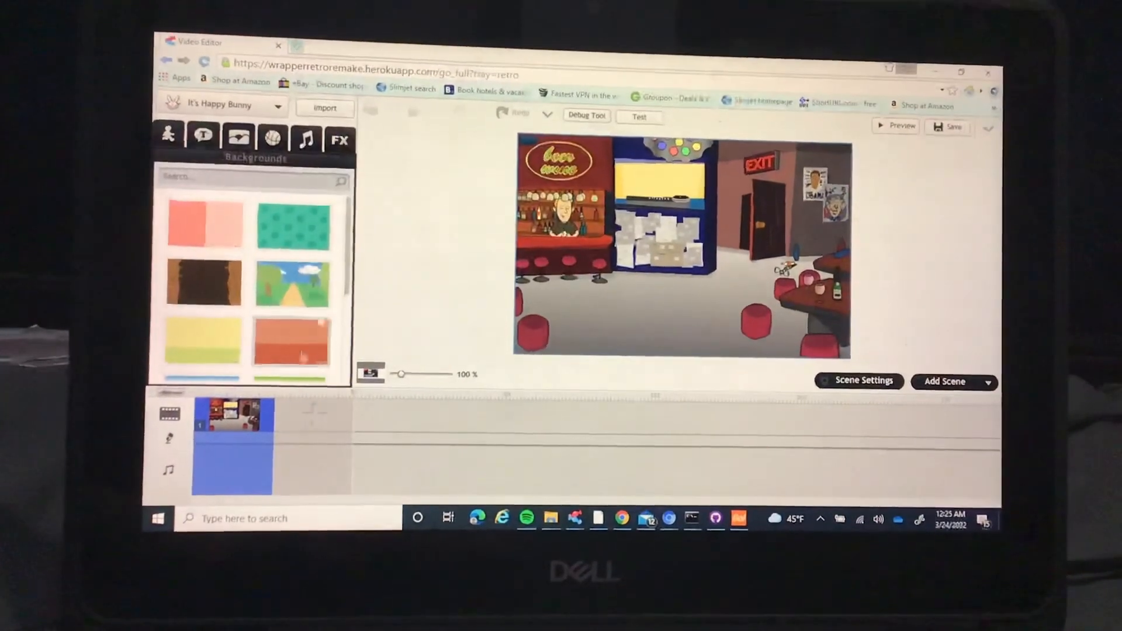